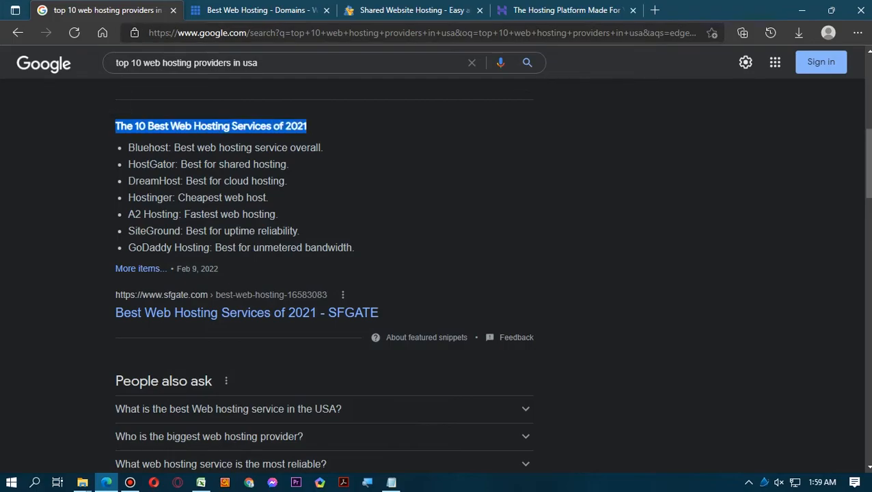
Step: Switch to the Bluehost home page and browse its WordPress, Domains and Hosting navigation menus
{"action": "left_click", "coordinate": [130, 148]}
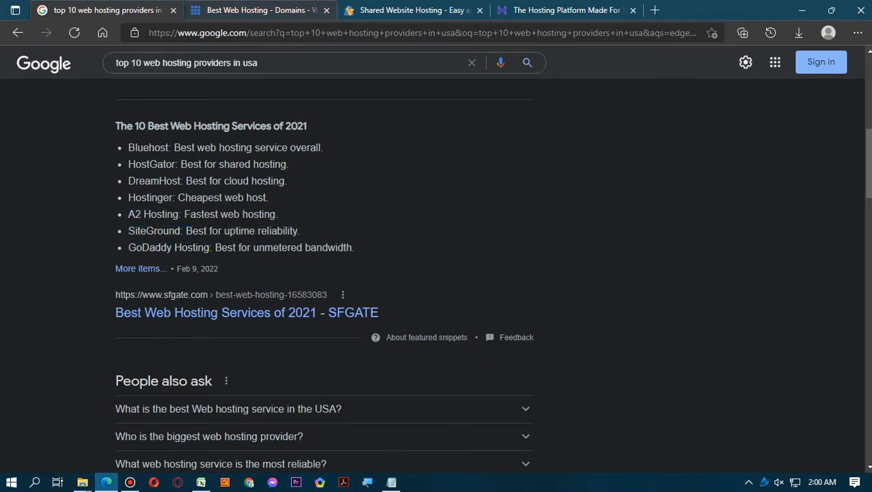
{"action": "mouse_move", "coordinate": [260, 10]}
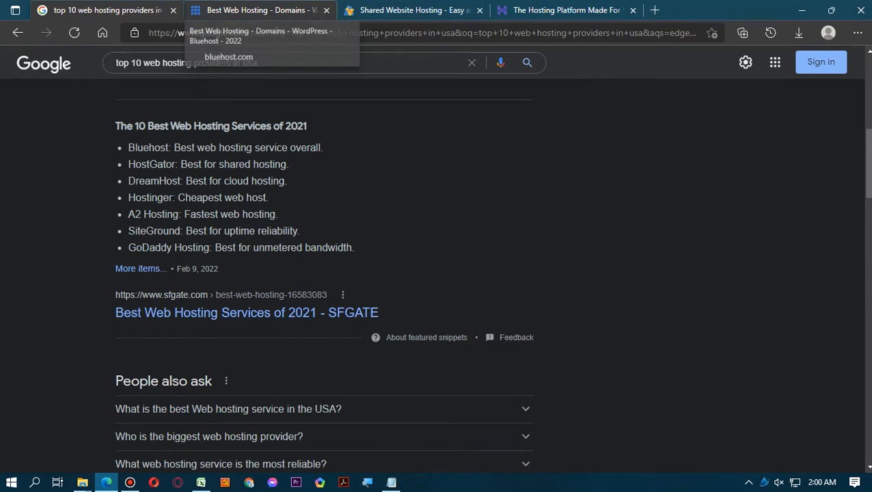
{"action": "left_click", "coordinate": [230, 57]}
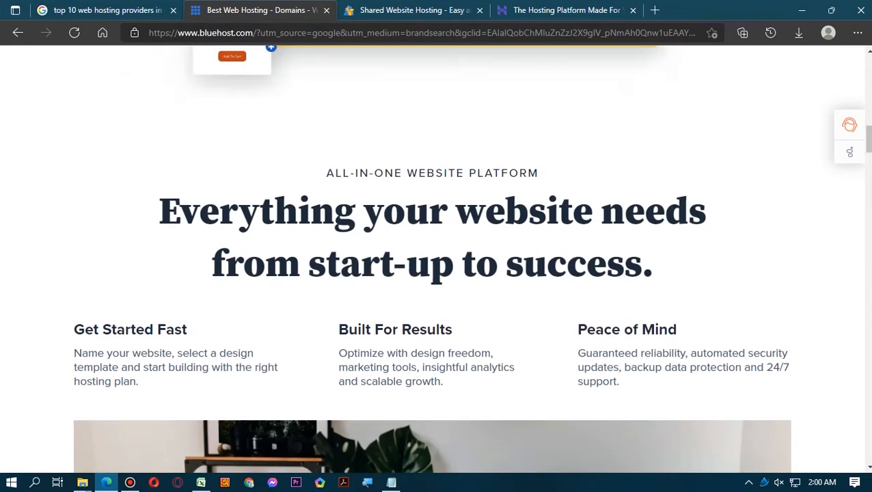
{"action": "scroll", "scroll_direction": "up", "scroll_amount": 3}
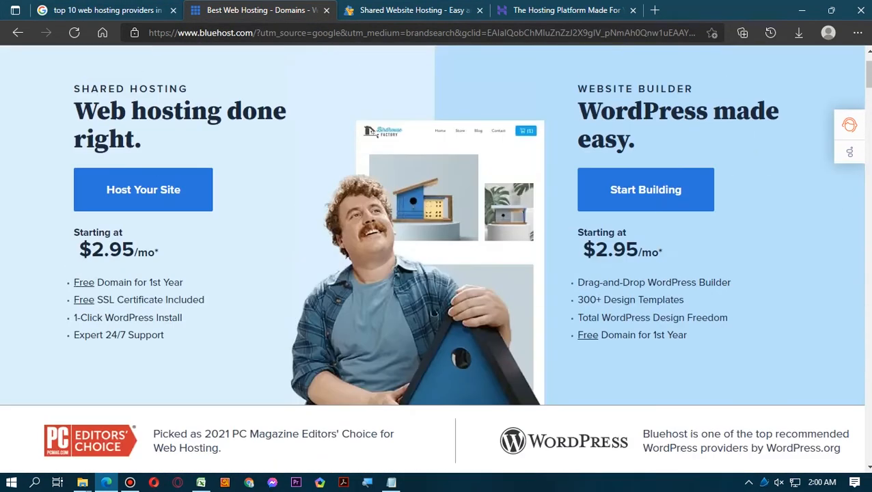
{"action": "left_click", "coordinate": [95, 90]}
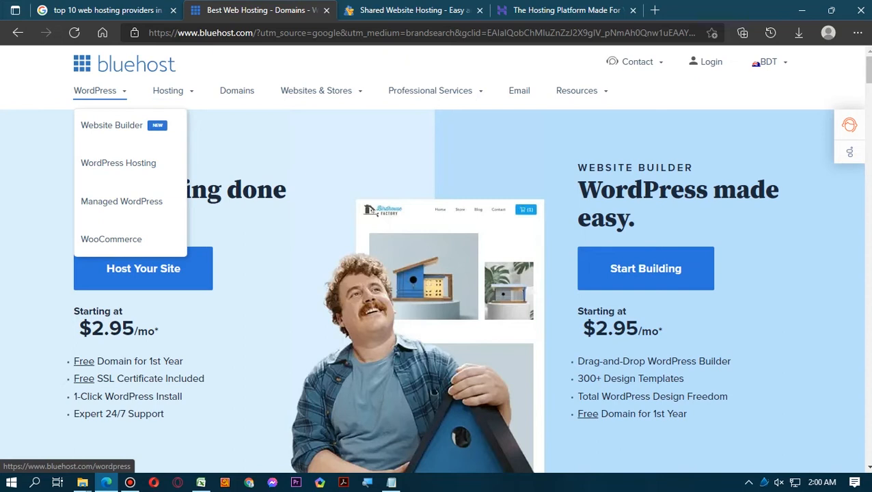
{"action": "mouse_move", "coordinate": [111, 238]}
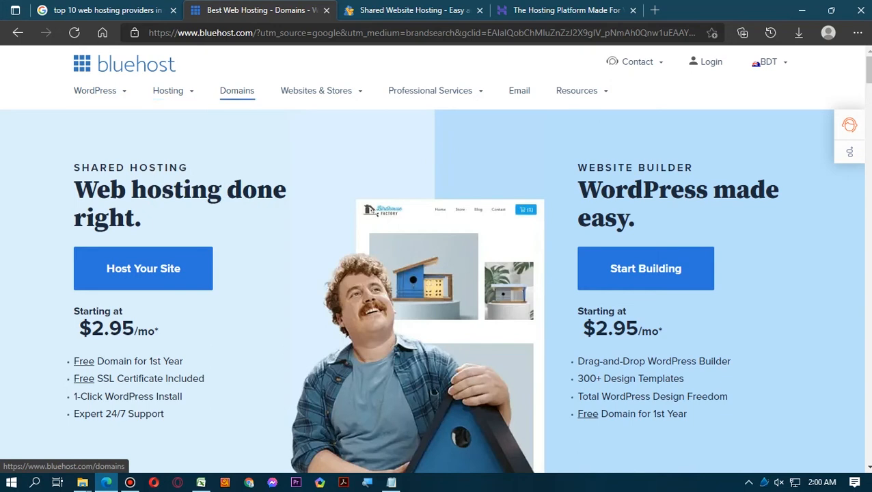
{"action": "left_click", "coordinate": [168, 90]}
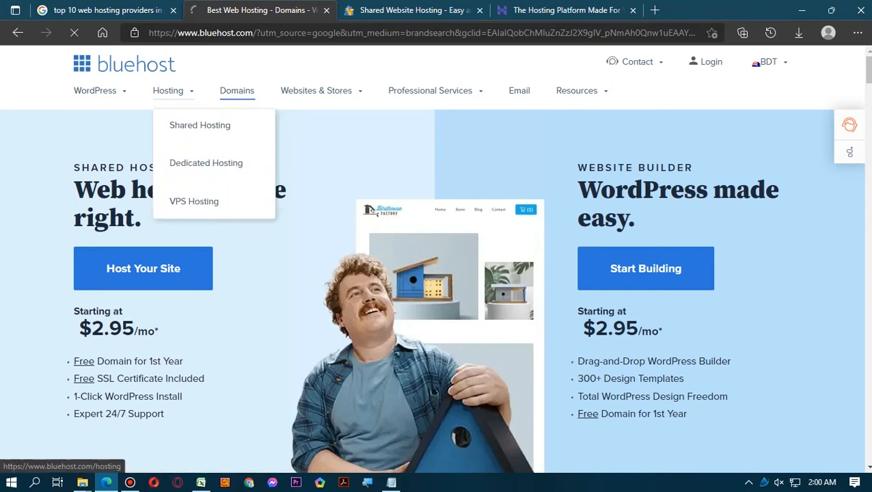
Step: Load the Bluehost domain names page and look over the first-year extension prices like .com at $12.99
{"action": "left_click", "coordinate": [237, 90]}
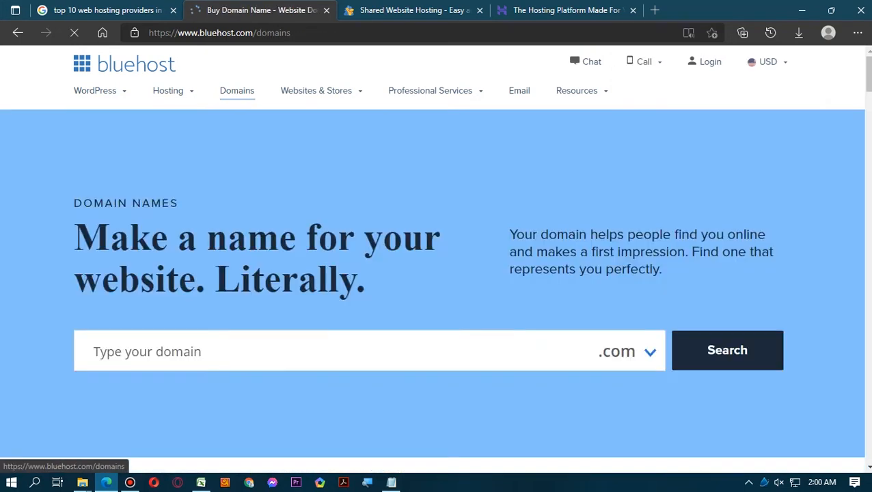
{"action": "scroll", "scroll_direction": "down", "scroll_amount": 3}
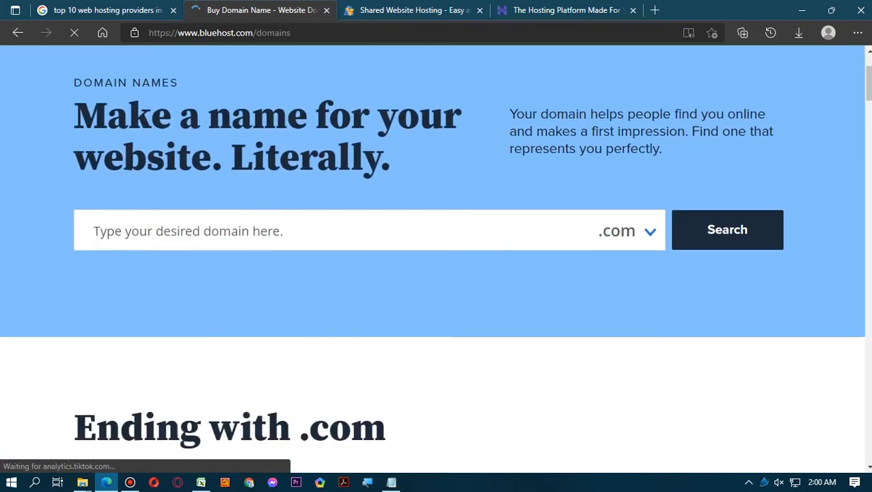
{"action": "scroll", "scroll_direction": "down", "scroll_amount": 3}
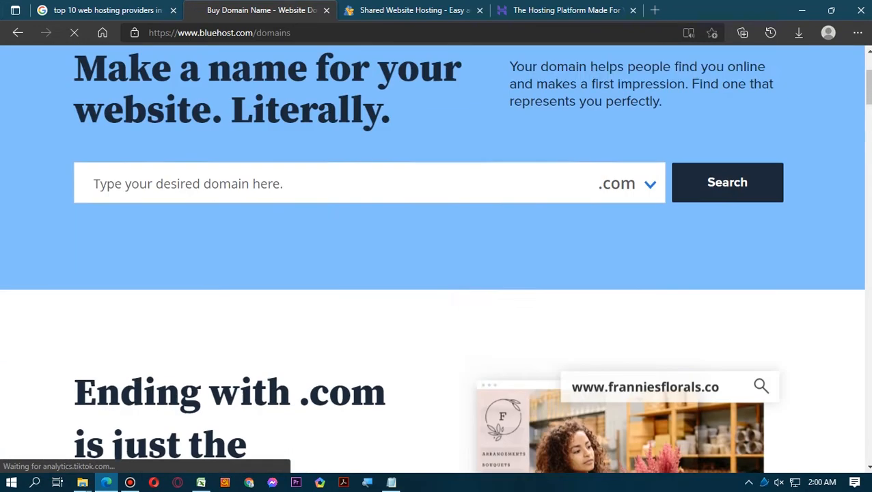
{"action": "scroll", "scroll_direction": "up", "scroll_amount": 3}
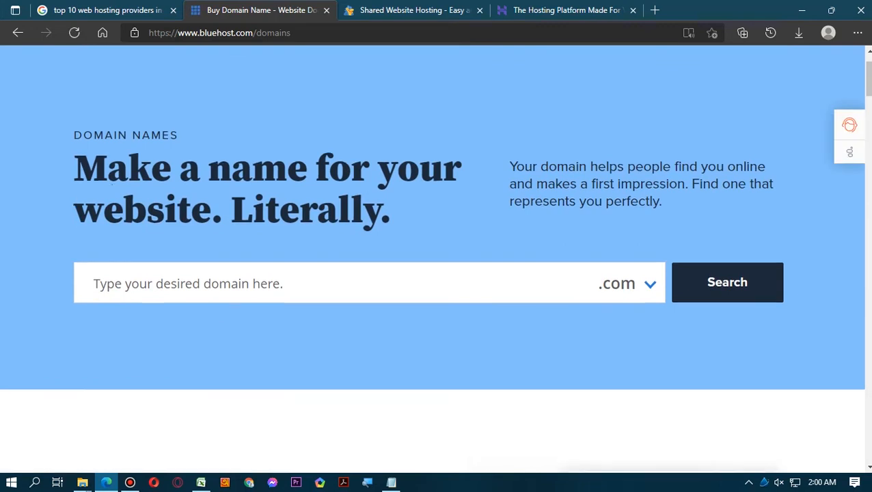
{"action": "scroll", "scroll_direction": "down", "scroll_amount": 3}
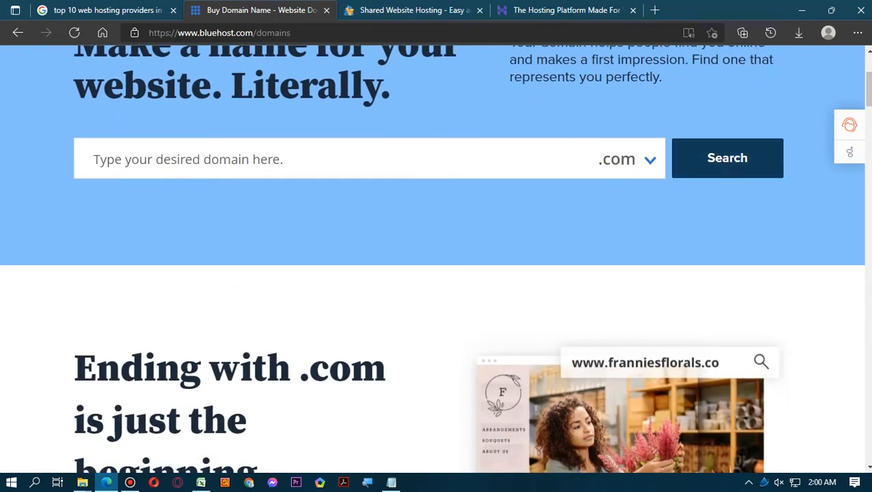
{"action": "scroll", "scroll_direction": "down", "scroll_amount": 3}
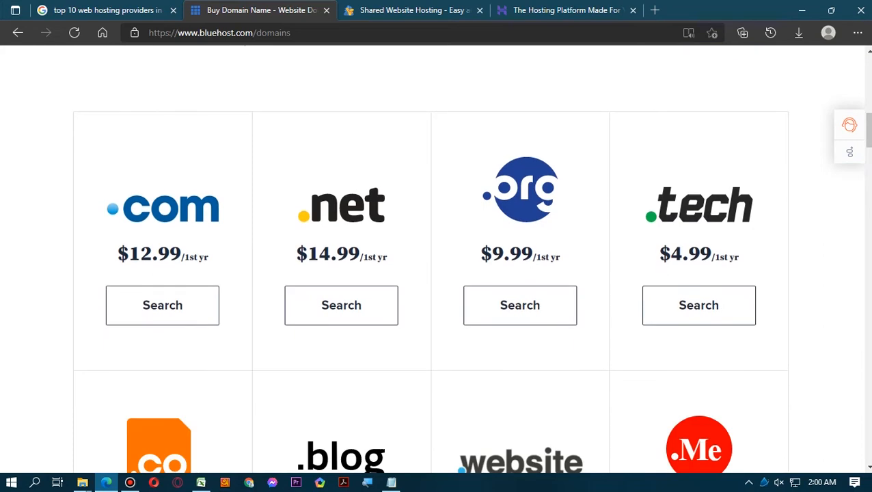
Step: Continue through the rest of the domain extension price grid further down the page
{"action": "scroll", "scroll_direction": "down", "scroll_amount": 3}
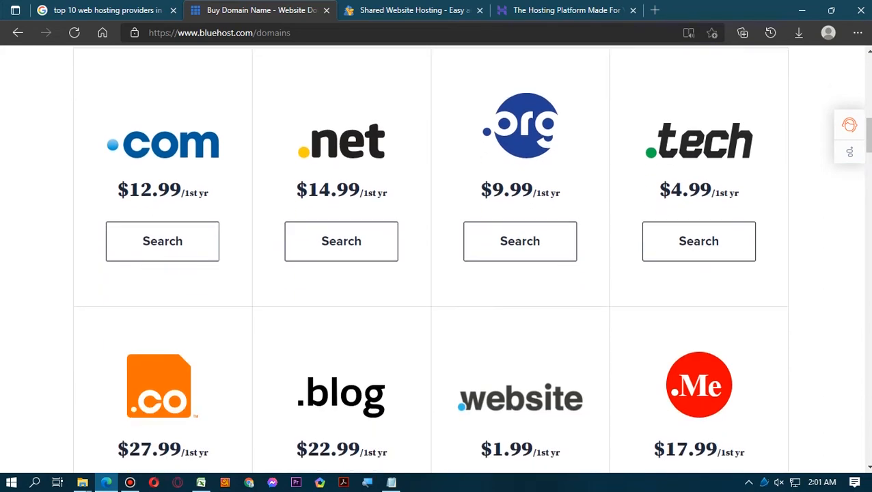
{"action": "scroll", "scroll_direction": "down", "scroll_amount": 3}
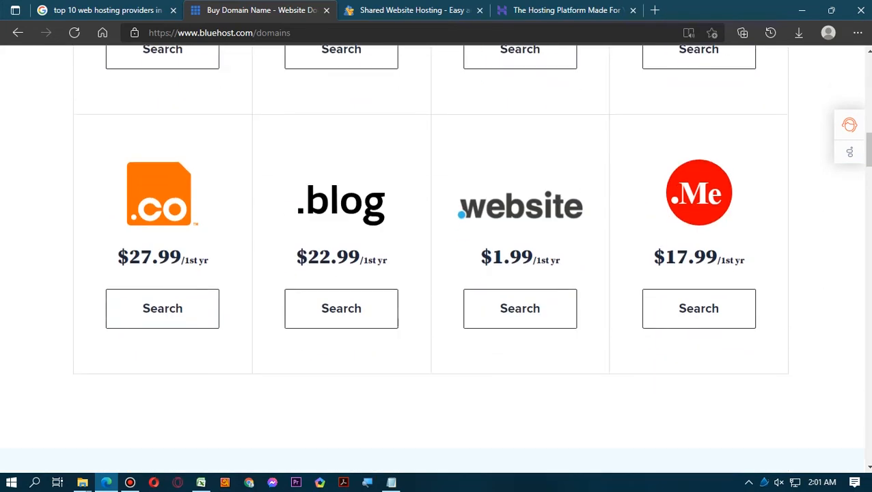
{"action": "scroll", "scroll_direction": "down", "scroll_amount": 3}
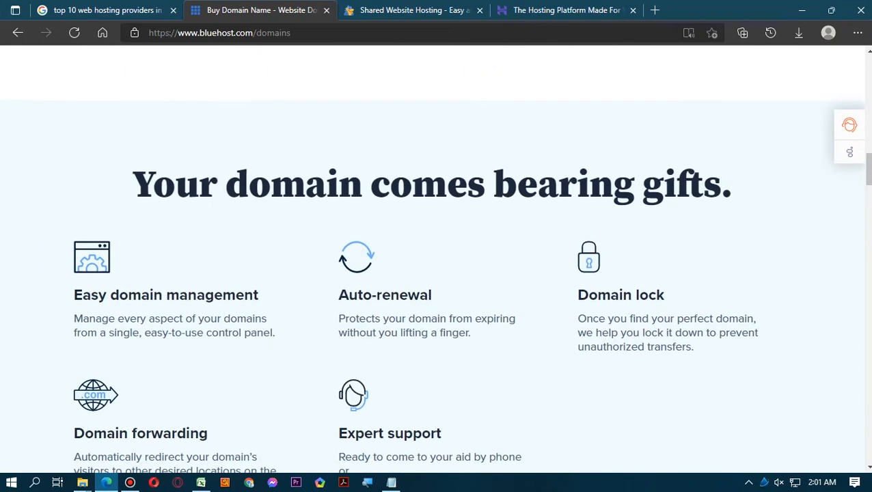
{"action": "scroll", "scroll_direction": "up", "scroll_amount": 3}
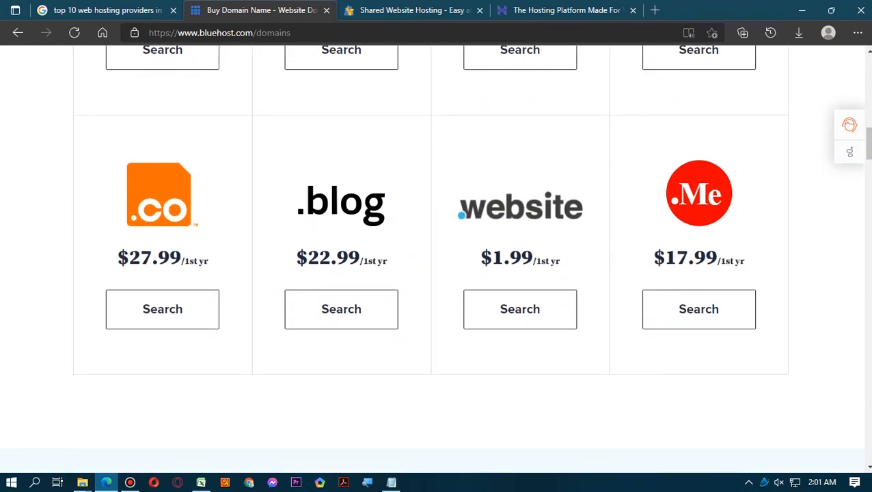
{"action": "scroll", "scroll_direction": "down", "scroll_amount": 3}
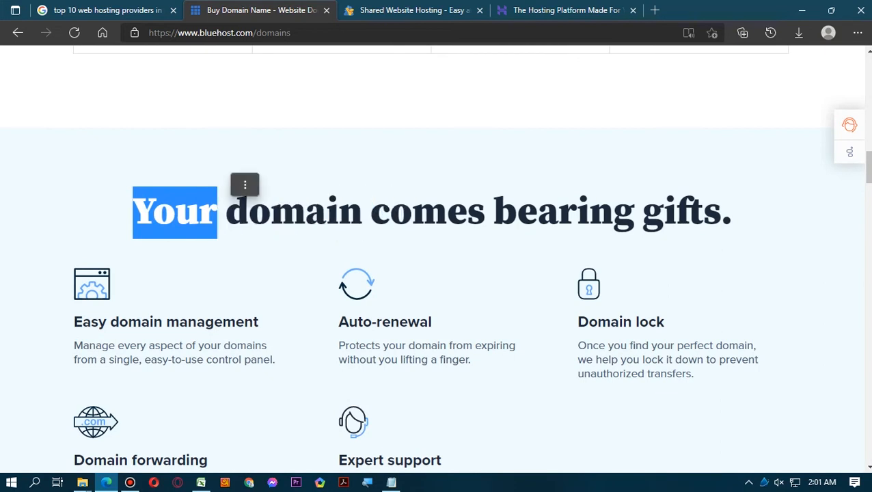
{"action": "scroll", "scroll_direction": "down", "scroll_amount": 3}
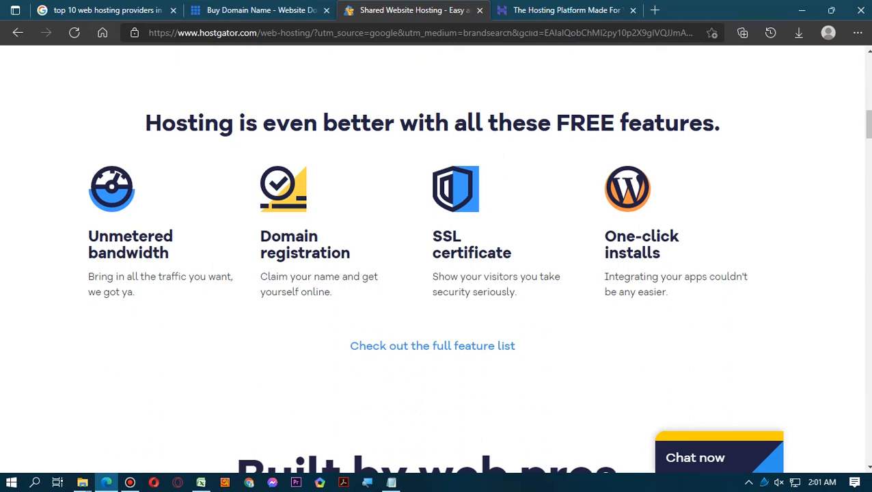
{"action": "scroll", "scroll_direction": "up", "scroll_amount": 3}
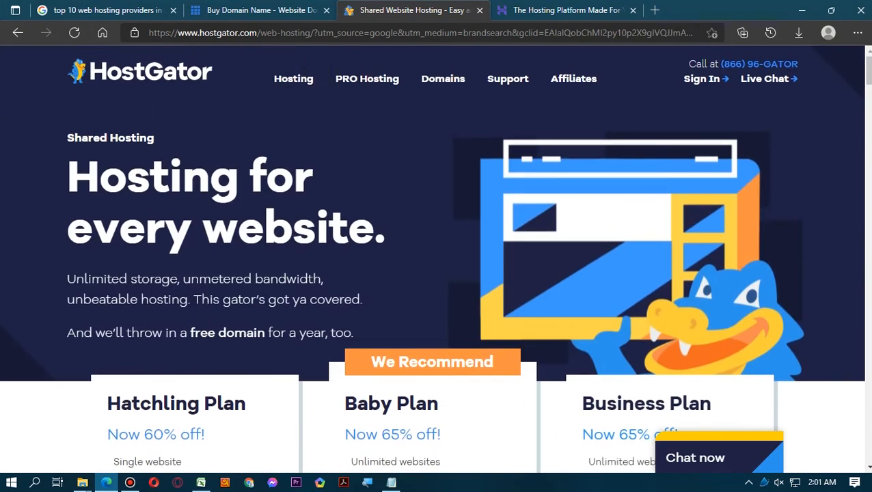
{"action": "left_click", "coordinate": [443, 78]}
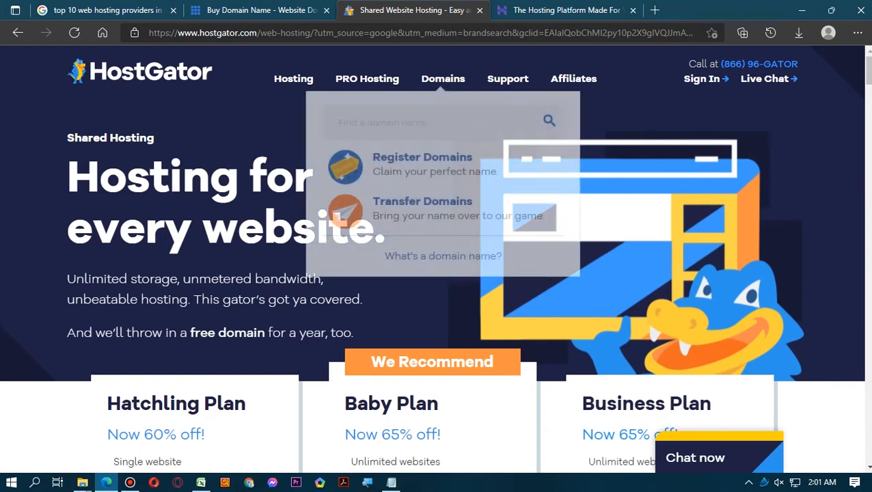
{"action": "scroll", "scroll_direction": "down", "scroll_amount": 3}
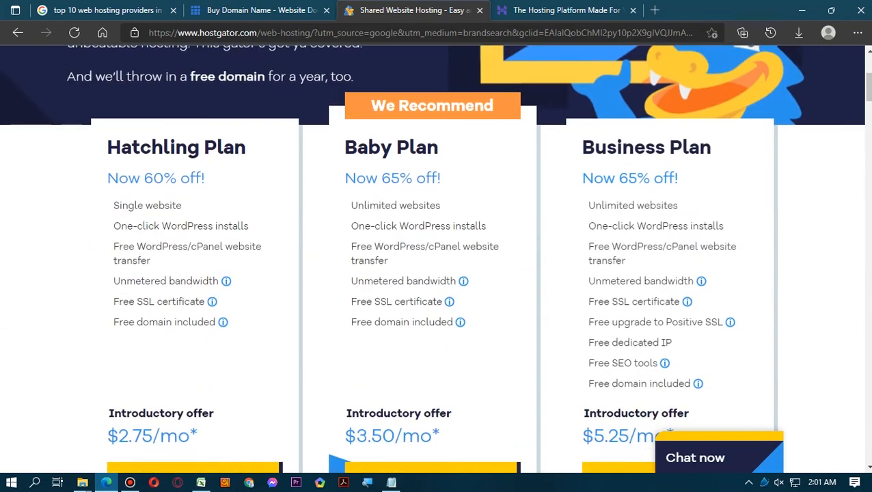
{"action": "scroll", "scroll_direction": "up", "scroll_amount": 3}
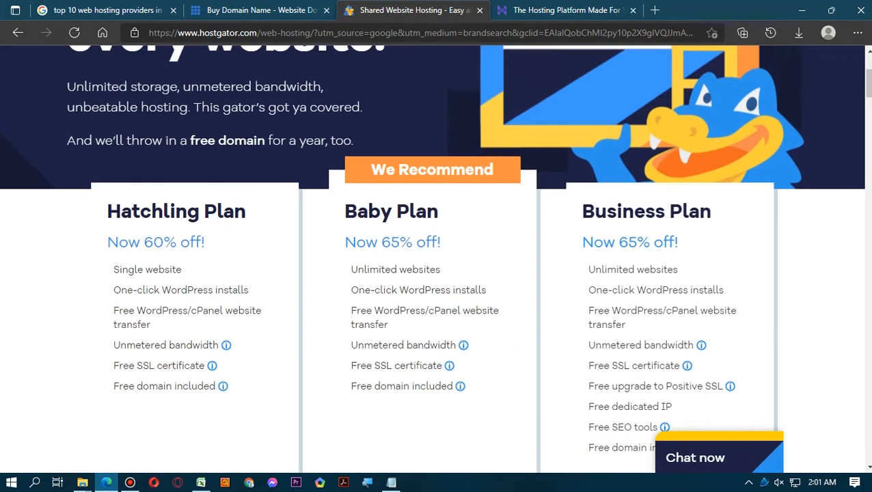
{"action": "scroll", "scroll_direction": "up", "scroll_amount": 3}
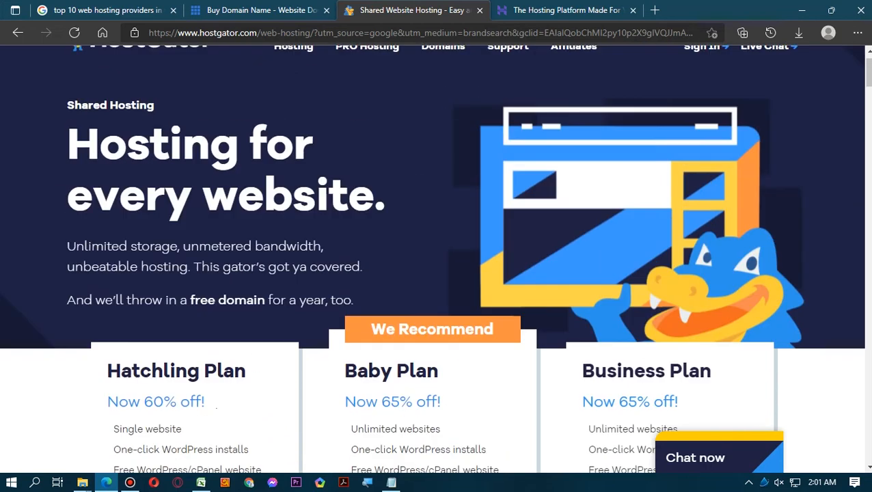
{"action": "scroll", "scroll_direction": "down", "scroll_amount": 3}
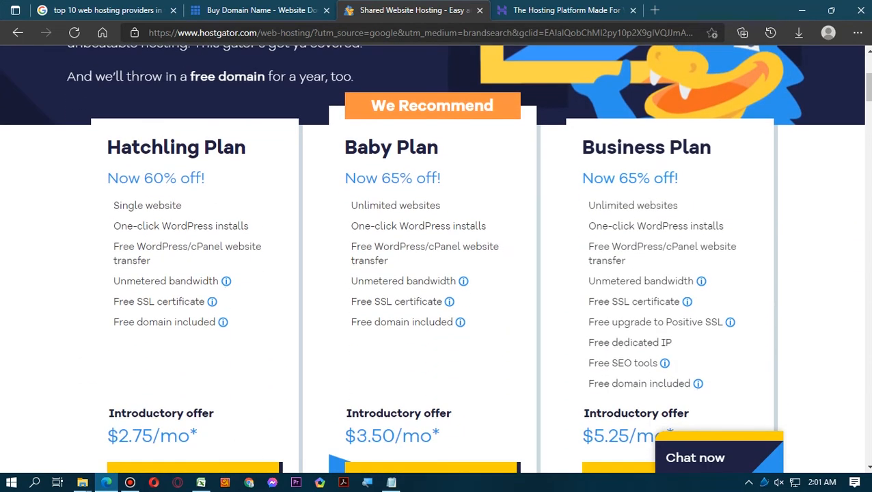
{"action": "double_click", "coordinate": [116, 178]}
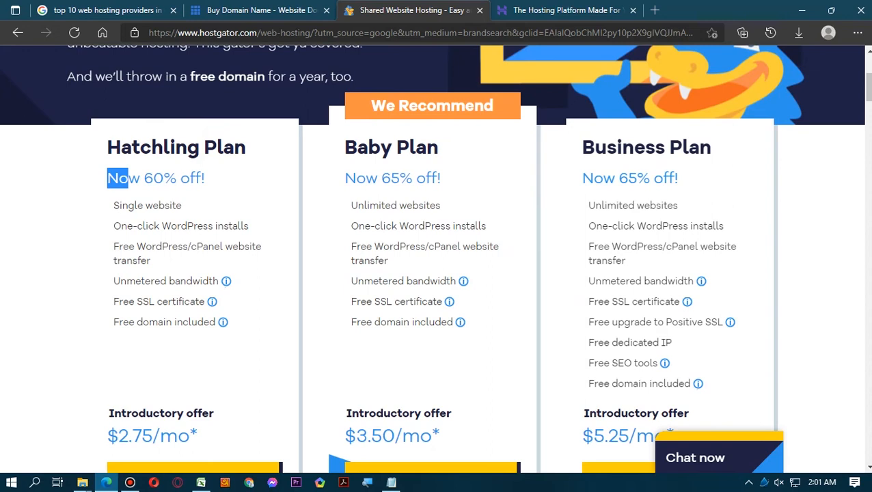
{"action": "double_click", "coordinate": [147, 205]}
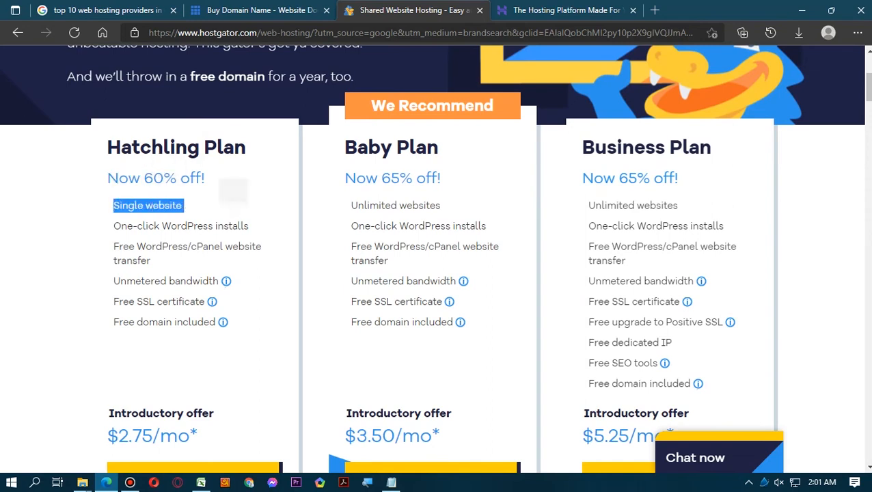
{"action": "double_click", "coordinate": [180, 225]}
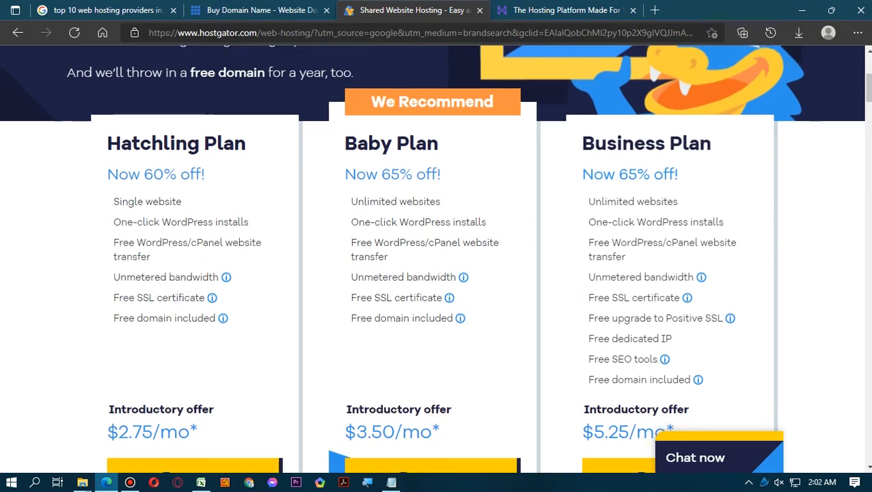
{"action": "scroll", "scroll_direction": "down", "scroll_amount": 3}
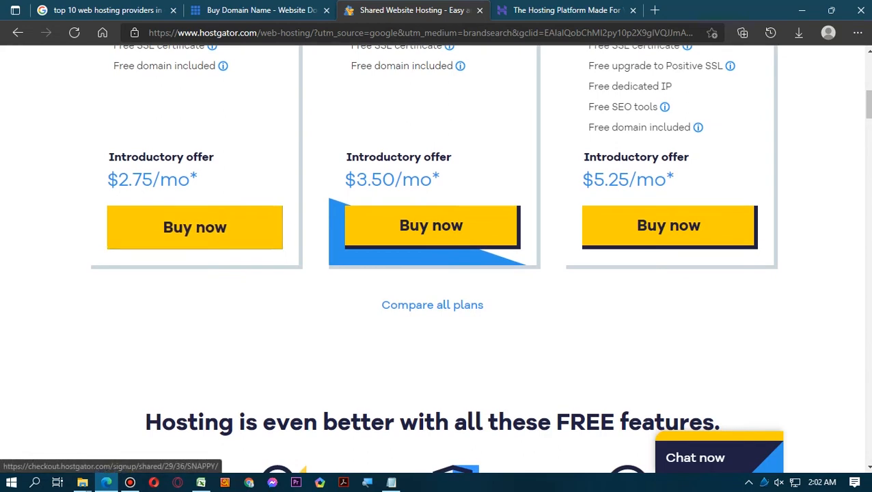
{"action": "scroll", "scroll_direction": "down", "scroll_amount": 3}
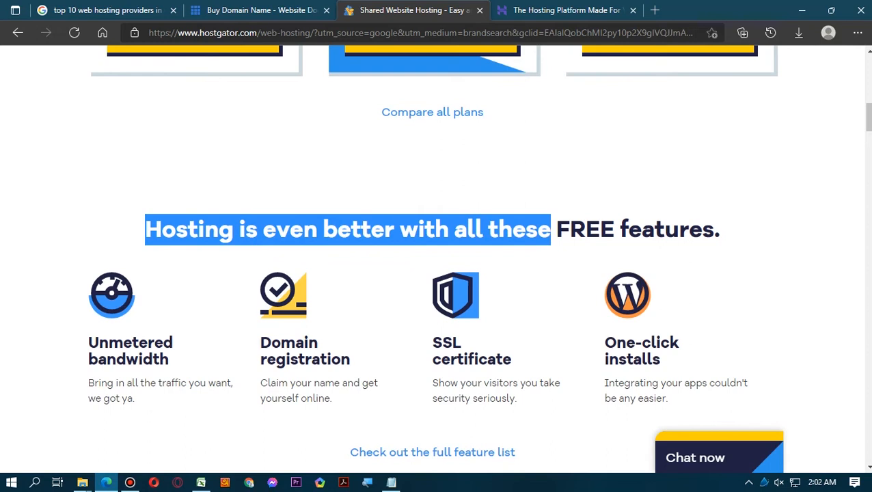
{"action": "scroll", "scroll_direction": "down", "scroll_amount": 3}
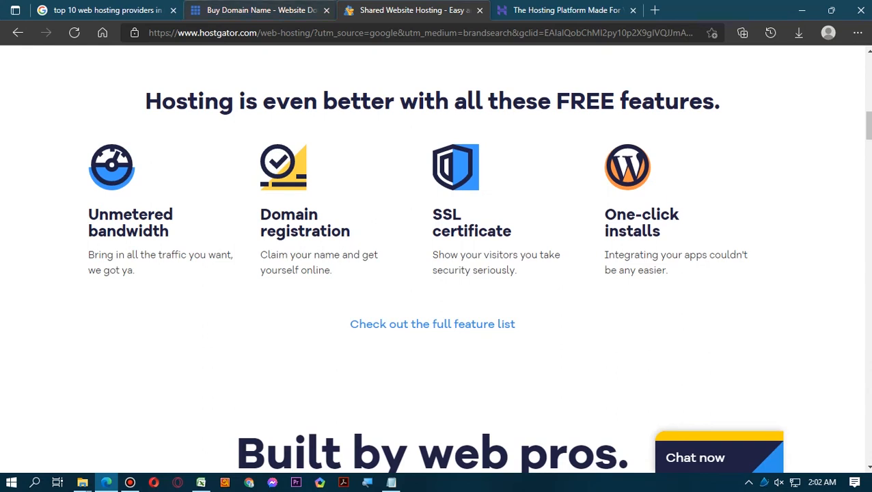
Step: Return to Bluehost's domain names page and browse its domain perks and extras, ending at the search banner
{"action": "left_click", "coordinate": [259, 9]}
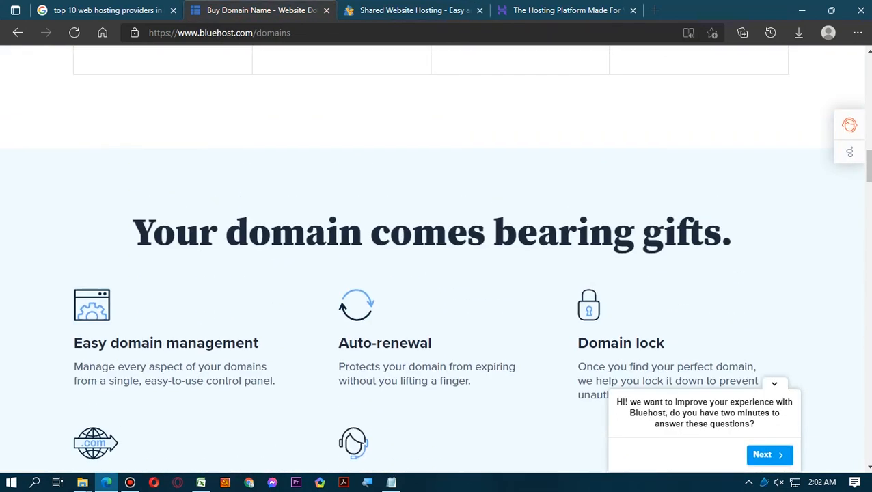
{"action": "scroll", "scroll_direction": "down", "scroll_amount": 3}
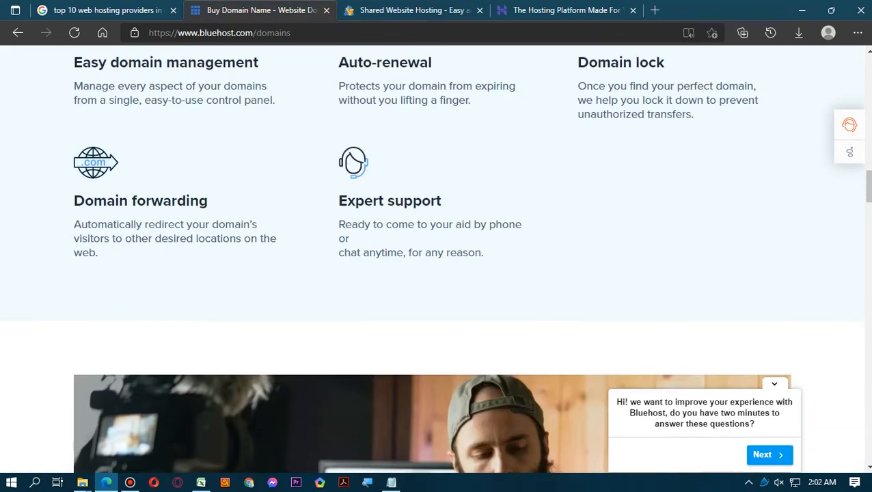
{"action": "scroll", "scroll_direction": "up", "scroll_amount": 3}
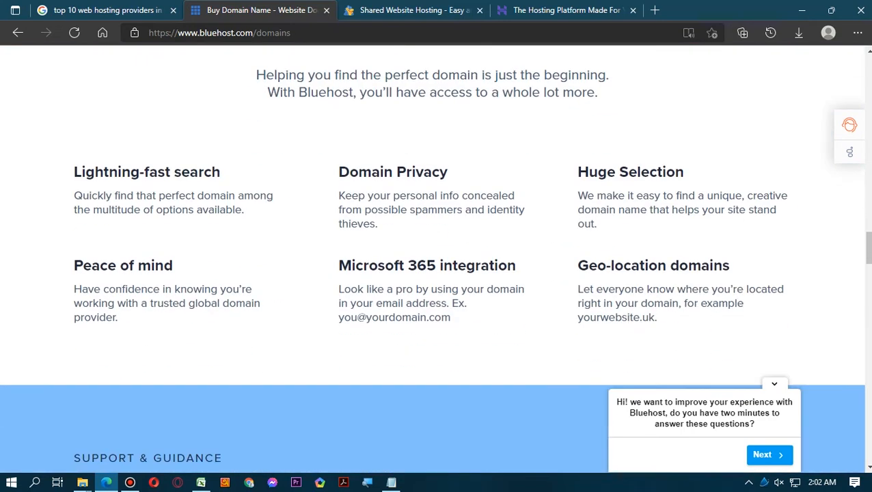
{"action": "scroll", "scroll_direction": "down", "scroll_amount": 3}
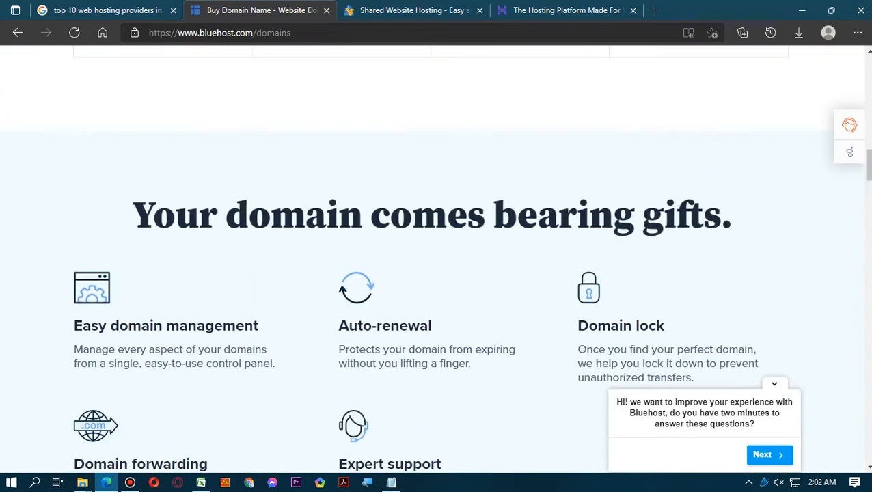
{"action": "scroll", "scroll_direction": "up", "scroll_amount": 3}
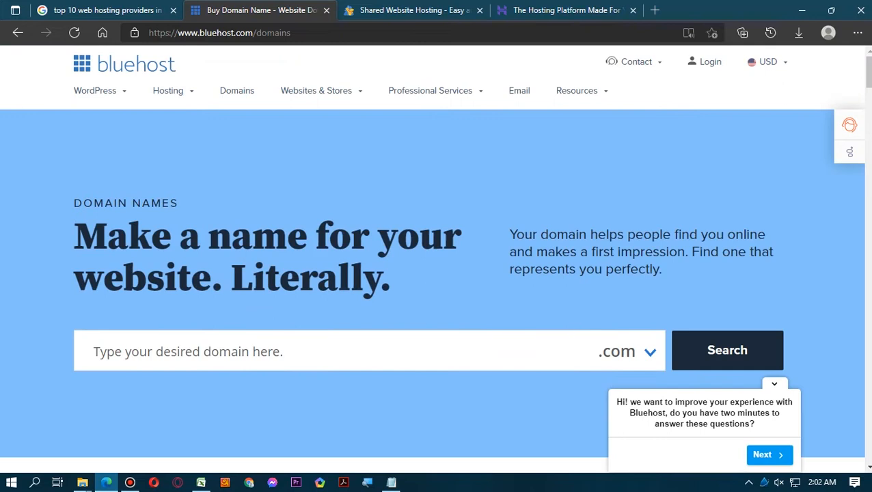
Step: Open Bluehost's Shared Hosting plans and review the Basic $2.95, Plus/Choice Plus $5.45 and Pro $13.95/mo pricing
{"action": "left_click", "coordinate": [167, 90]}
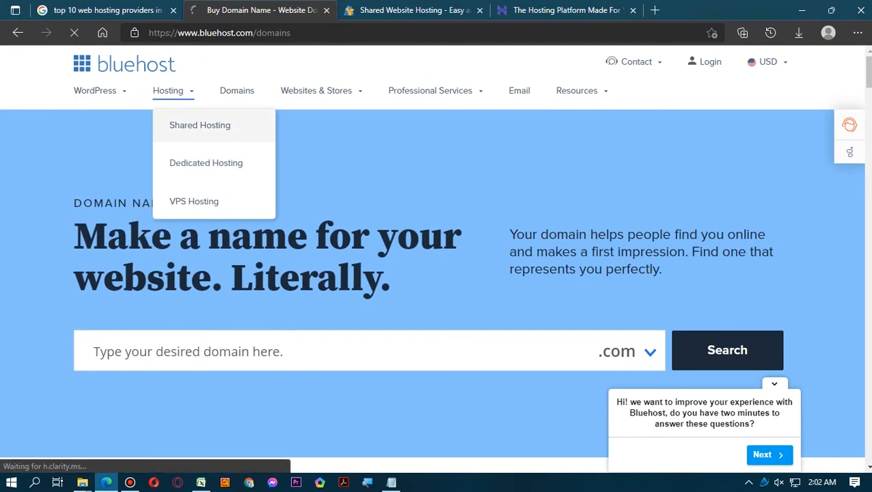
{"action": "left_click", "coordinate": [199, 126]}
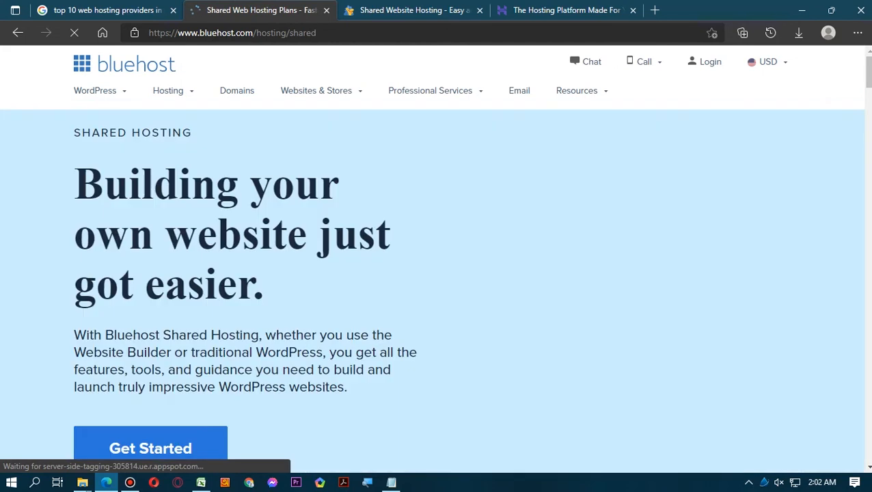
{"action": "scroll", "scroll_direction": "down", "scroll_amount": 3}
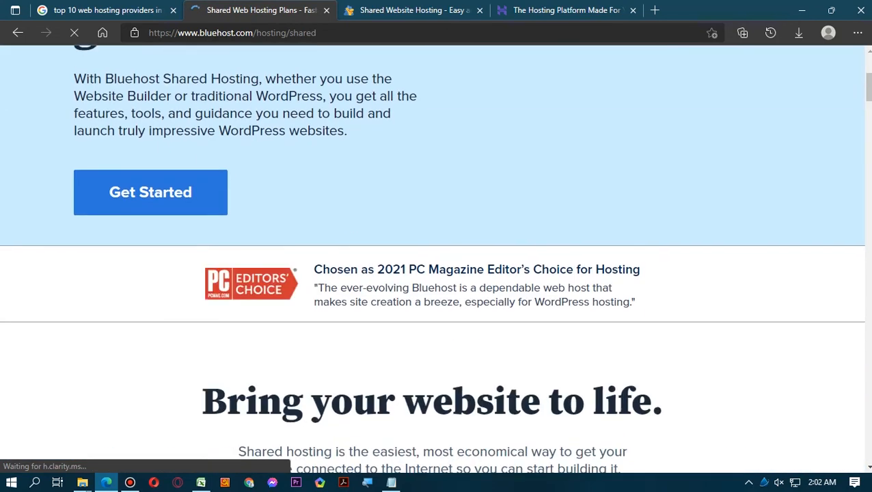
{"action": "scroll", "scroll_direction": "down", "scroll_amount": 3}
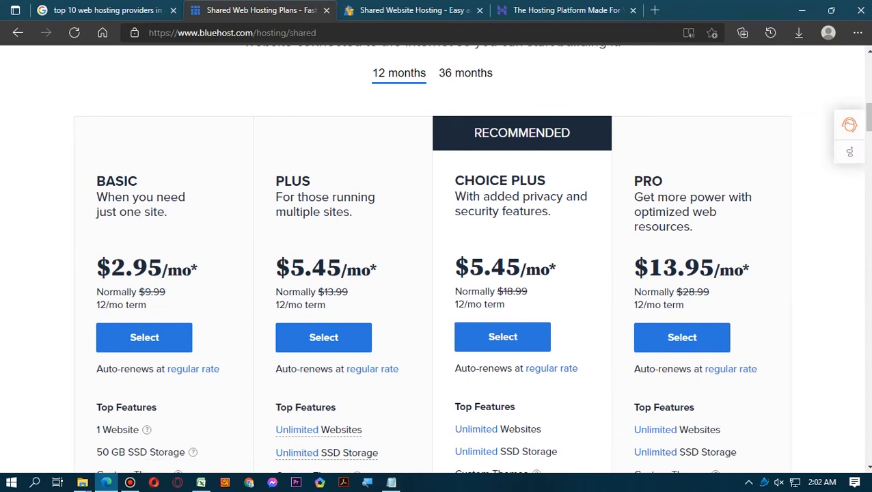
{"action": "scroll", "scroll_direction": "down", "scroll_amount": 3}
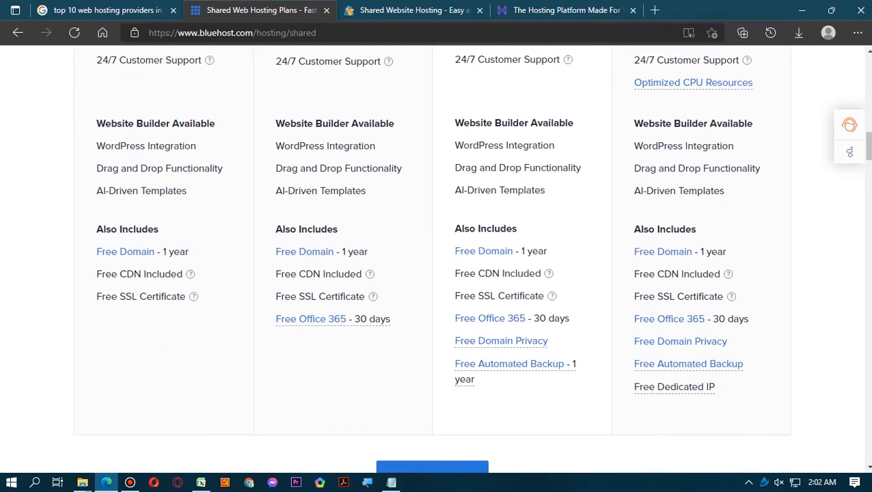
Step: Review the 'All plans include' features, highlighting the SSL Certificates description
{"action": "scroll", "scroll_direction": "down", "scroll_amount": 3}
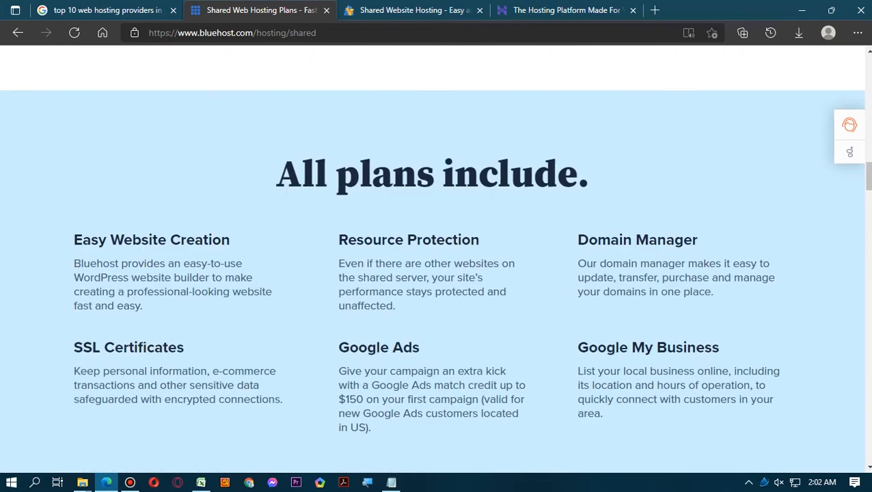
{"action": "scroll", "scroll_direction": "down", "scroll_amount": 3}
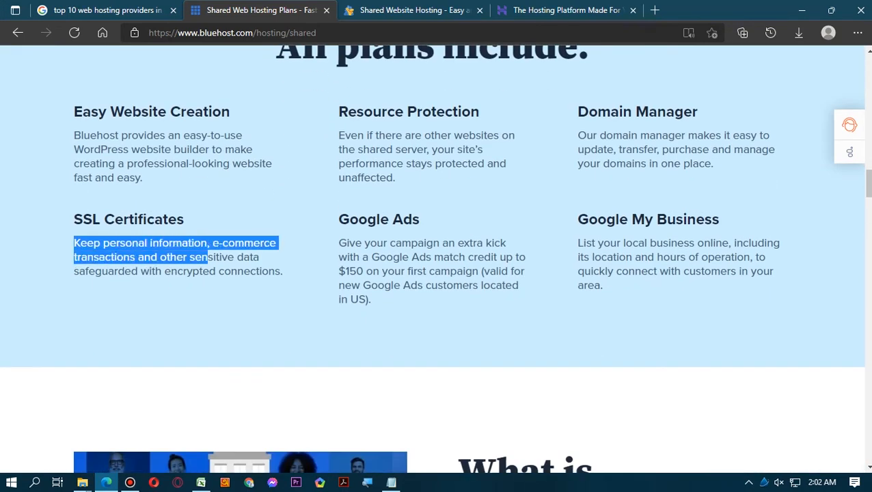
{"action": "left_click_drag", "start_coordinate": [206, 257], "coordinate": [161, 270]}
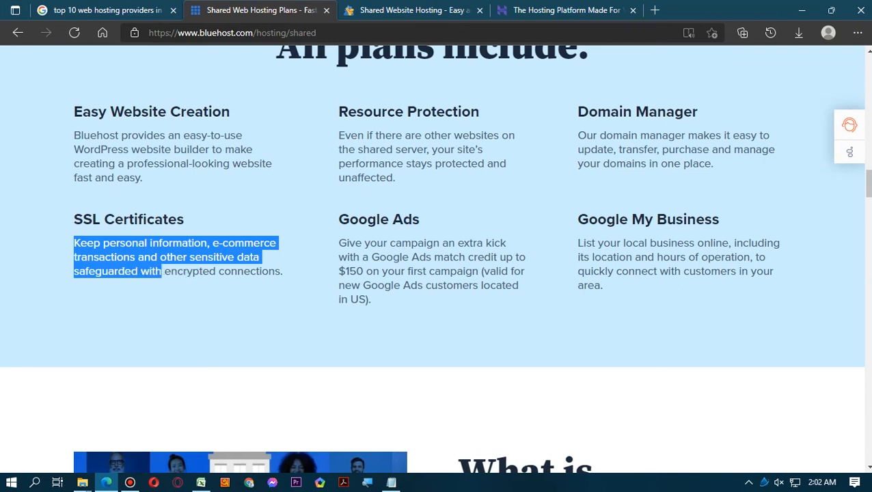
{"action": "left_click", "coordinate": [410, 342]}
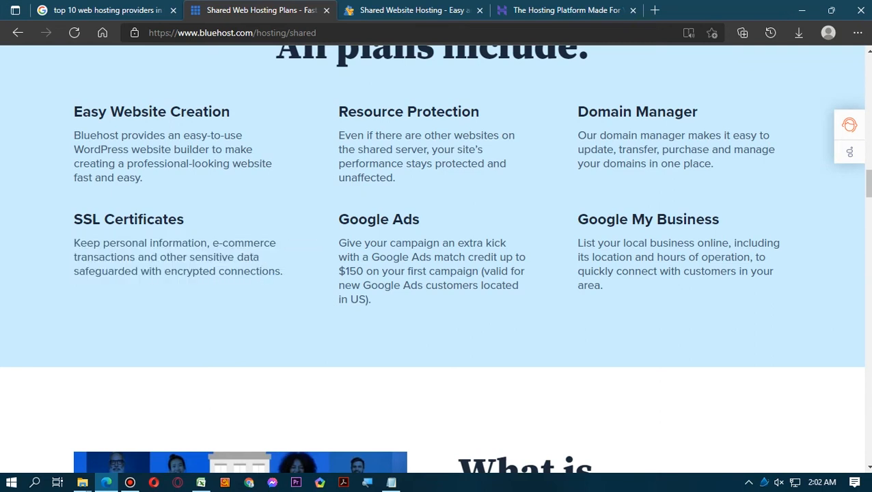
{"action": "scroll", "scroll_direction": "up", "scroll_amount": 3}
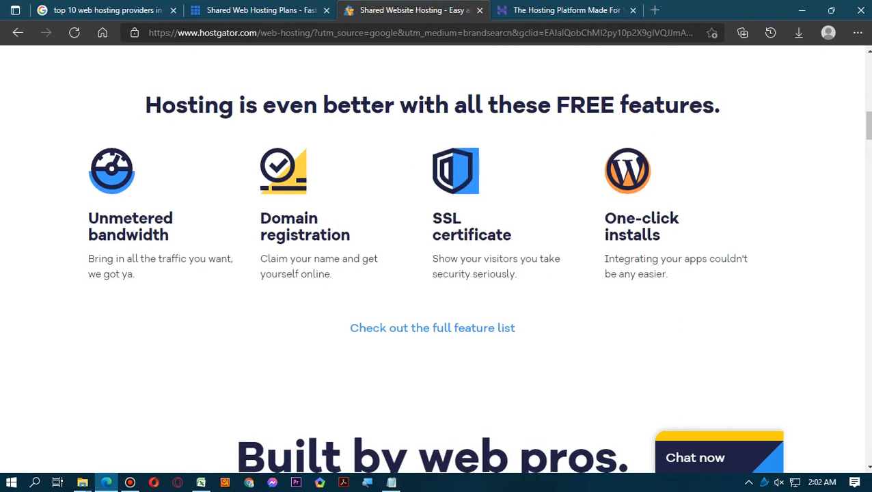
Step: Switch to Hostinger's 2022 web hosting sale page and look through the sale banner
{"action": "left_click", "coordinate": [561, 10]}
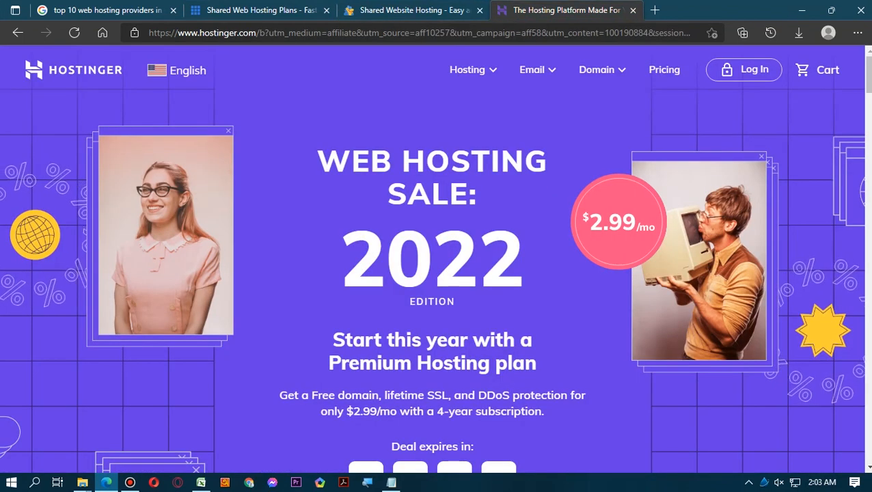
{"action": "scroll", "scroll_direction": "down", "scroll_amount": 3}
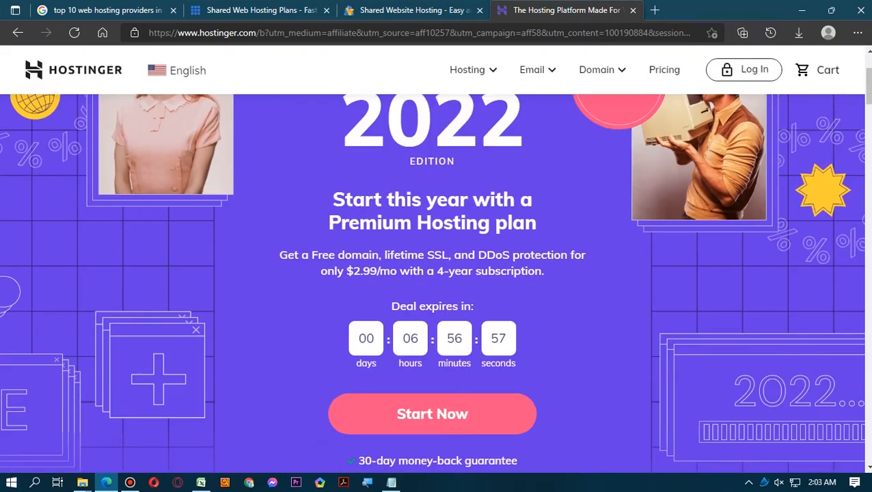
{"action": "scroll", "scroll_direction": "up", "scroll_amount": 3}
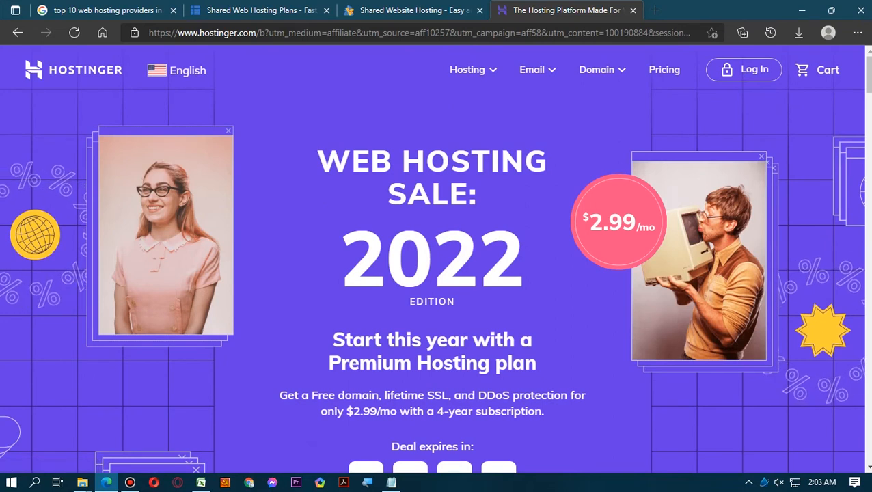
{"action": "scroll", "scroll_direction": "down", "scroll_amount": 3}
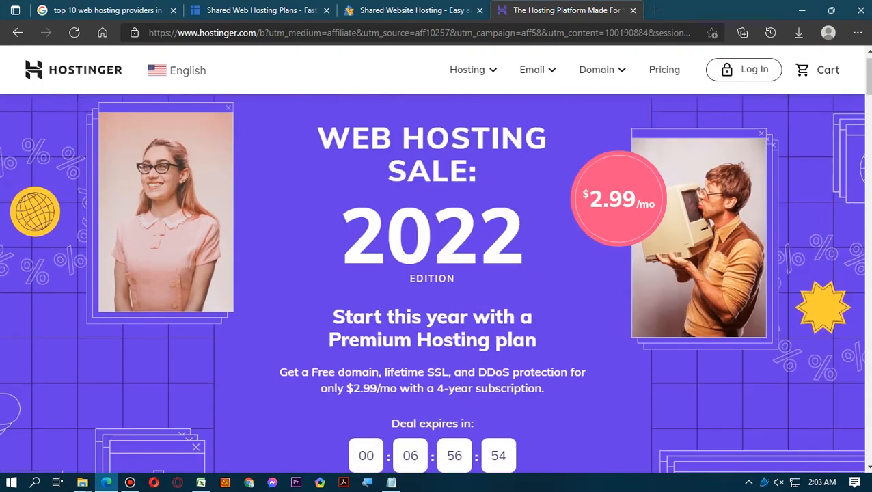
Step: Examine the Premium Hosting offer and highlight its $2.99/mo price with a 4-year subscription
{"action": "scroll", "scroll_direction": "down", "scroll_amount": 3}
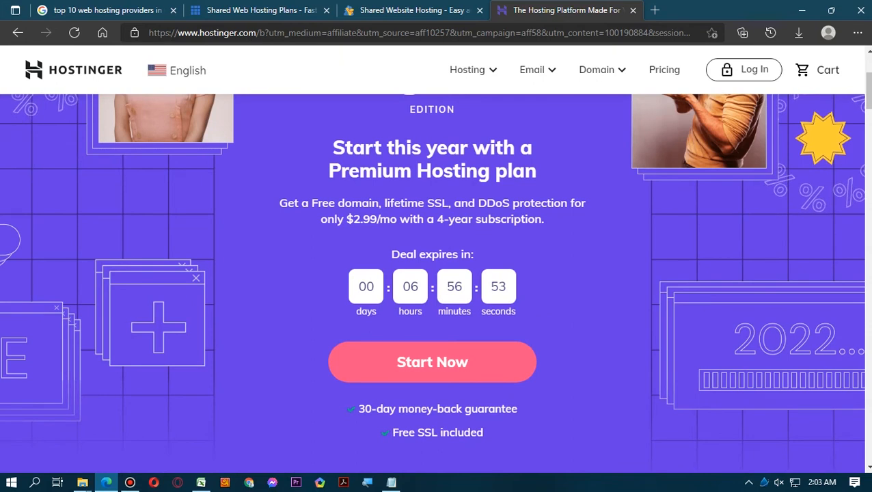
{"action": "scroll", "scroll_direction": "up", "scroll_amount": 3}
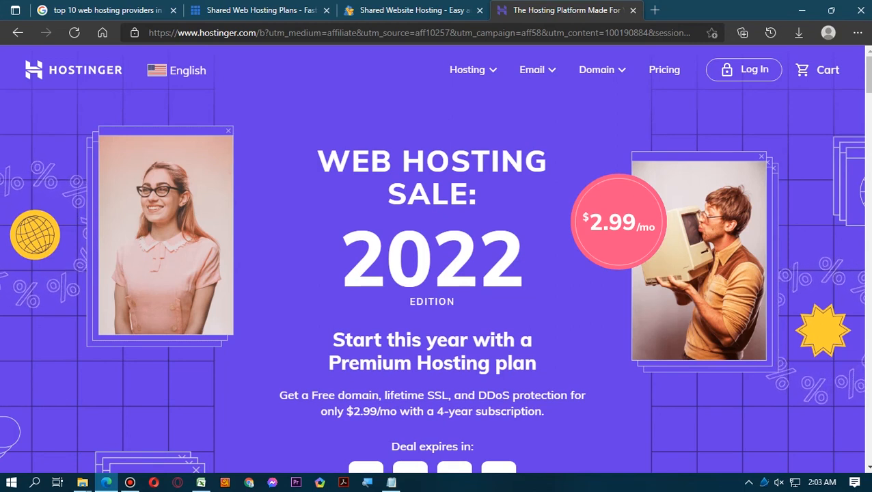
{"action": "scroll", "scroll_direction": "down", "scroll_amount": 3}
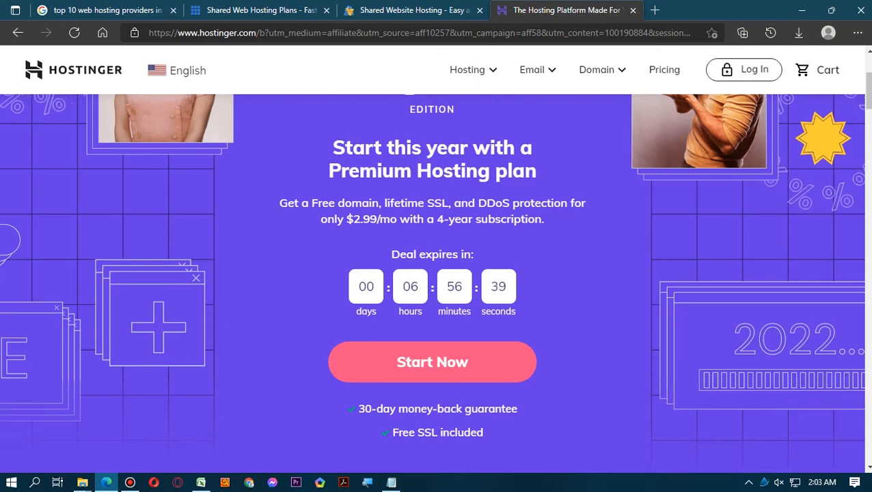
{"action": "double_click", "coordinate": [416, 203]}
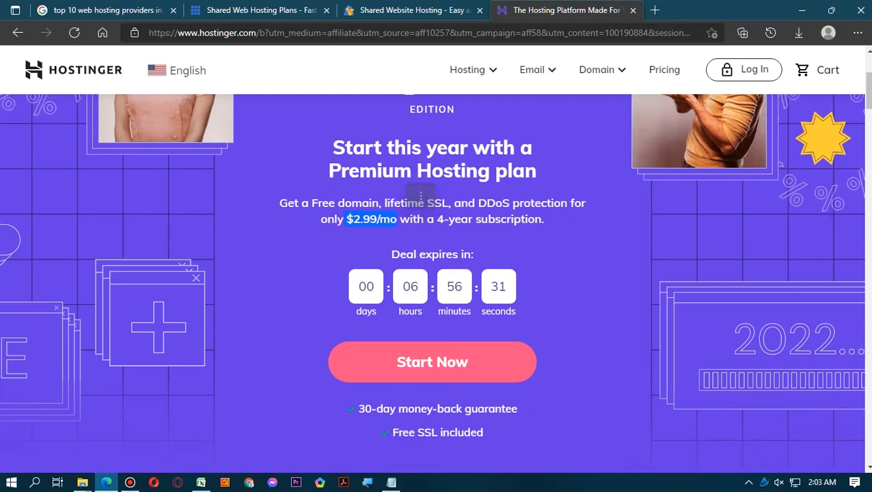
Step: Recheck HostGator's shared plan introductory prices, then return to Google's top 10 web hosting providers results
{"action": "left_click", "coordinate": [413, 10]}
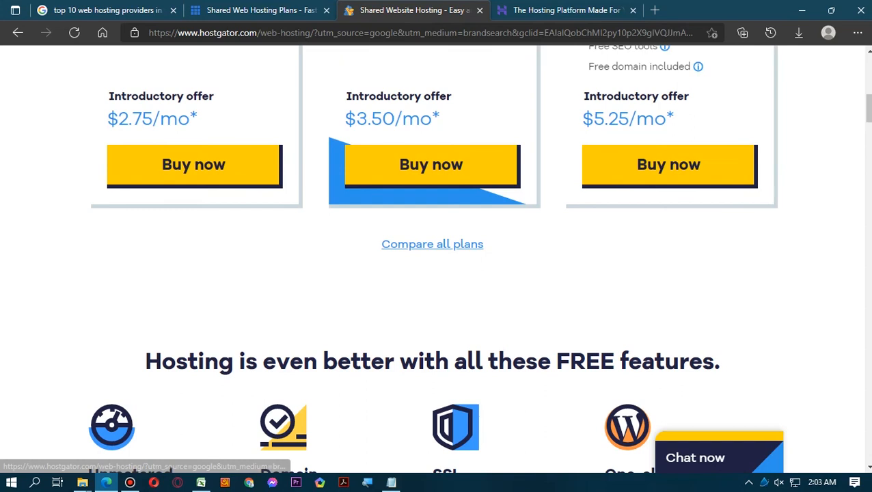
{"action": "scroll", "scroll_direction": "up", "scroll_amount": 3}
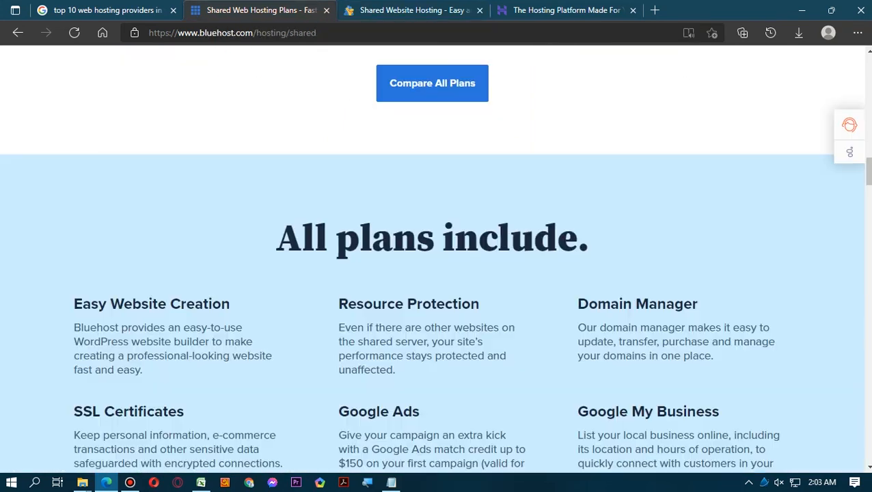
{"action": "scroll", "scroll_direction": "up", "scroll_amount": 3}
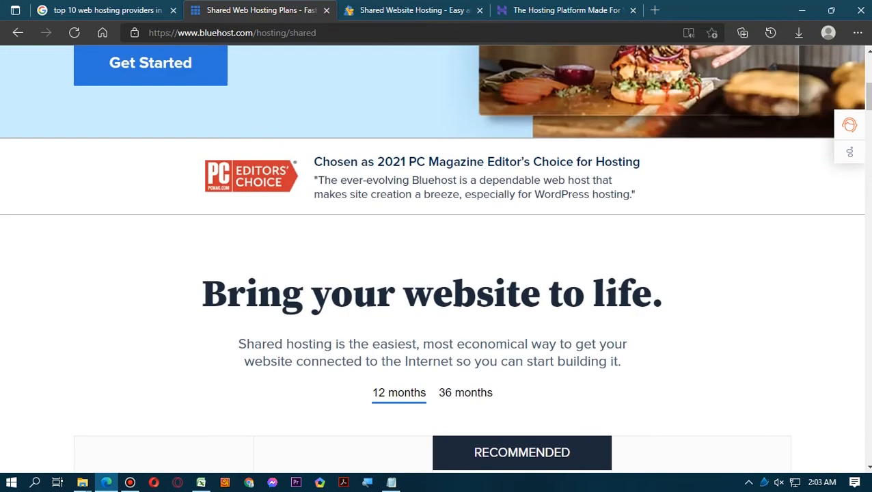
{"action": "left_click", "coordinate": [413, 9]}
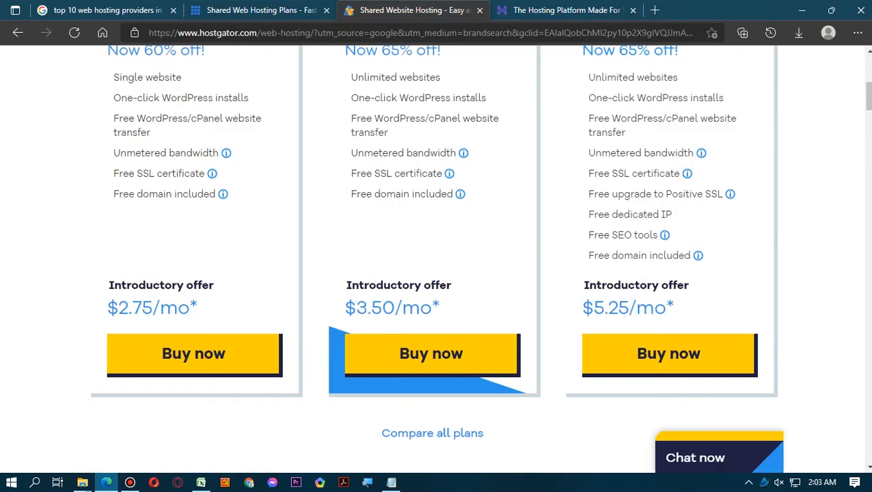
{"action": "scroll", "scroll_direction": "up", "scroll_amount": 3}
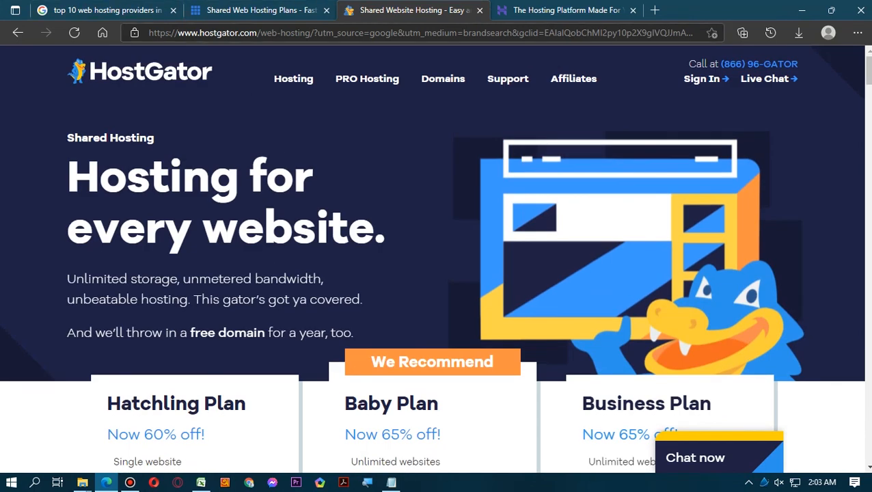
{"action": "left_click", "coordinate": [435, 33]}
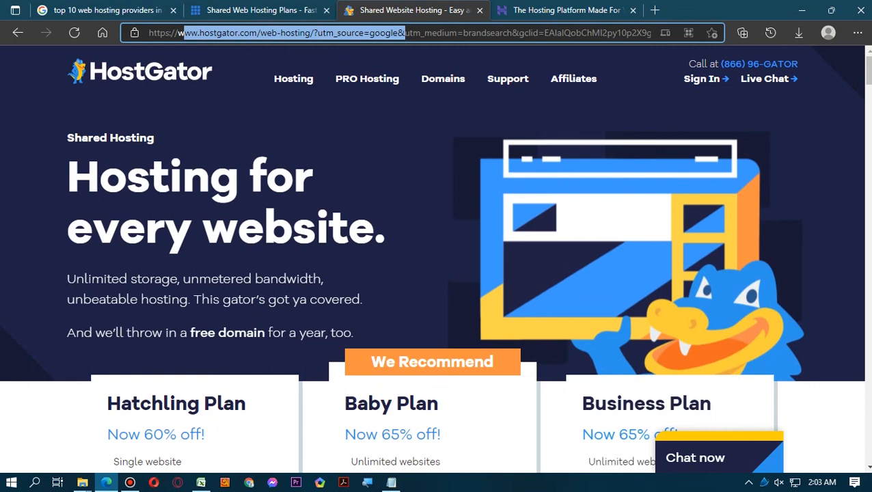
{"action": "left_click", "coordinate": [95, 10]}
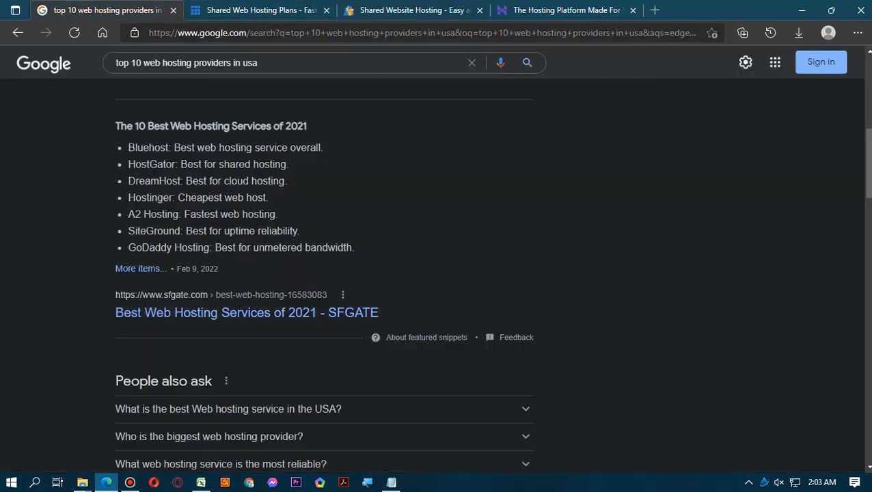